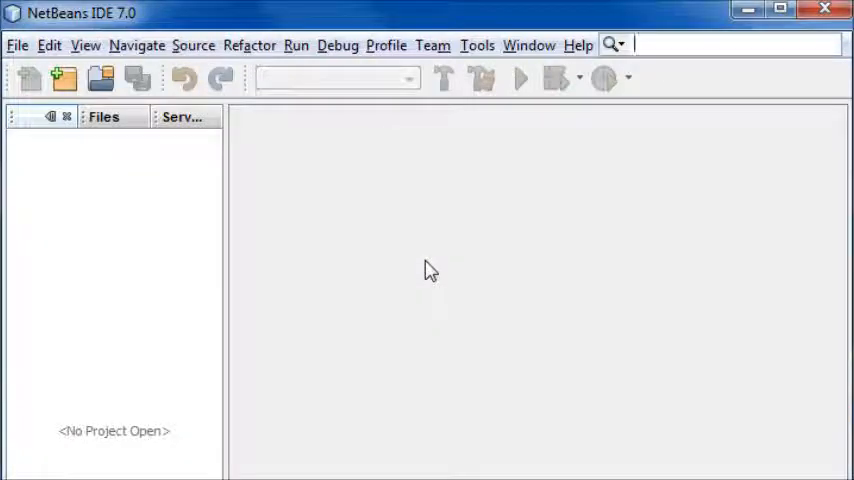
mouse_move(312, 16)
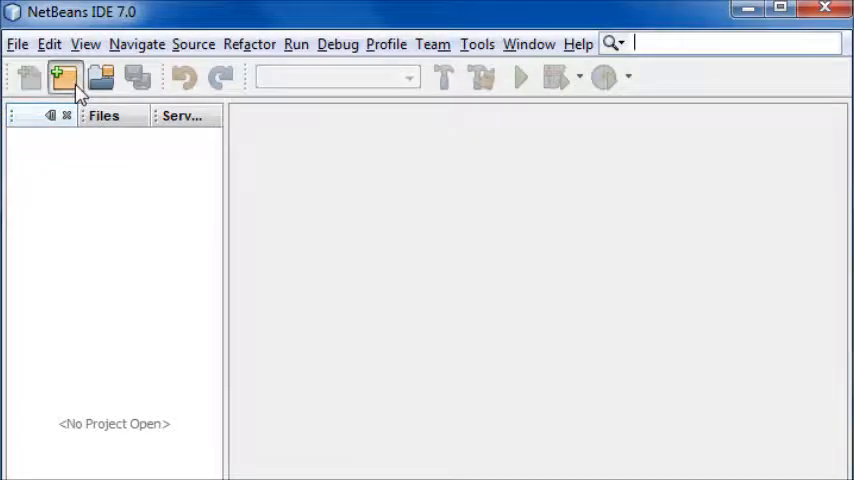
Step: Create a Java Application project named JavaApp so its generated main class opens
click(64, 76)
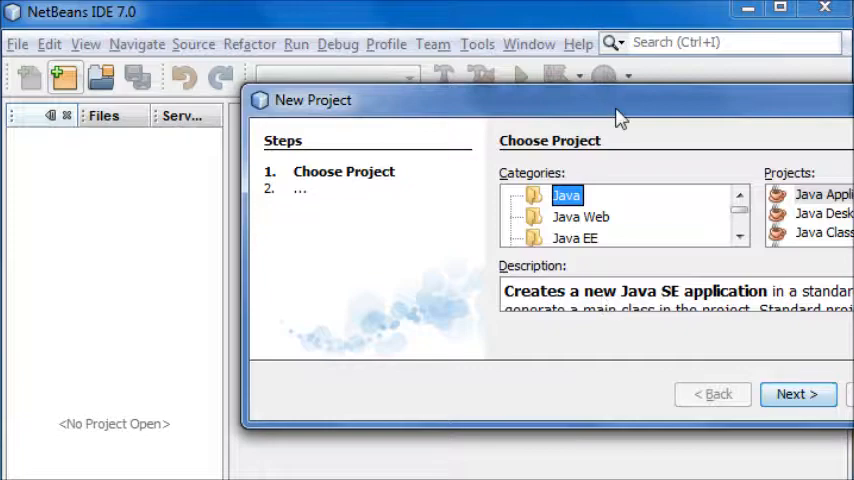
click(796, 392)
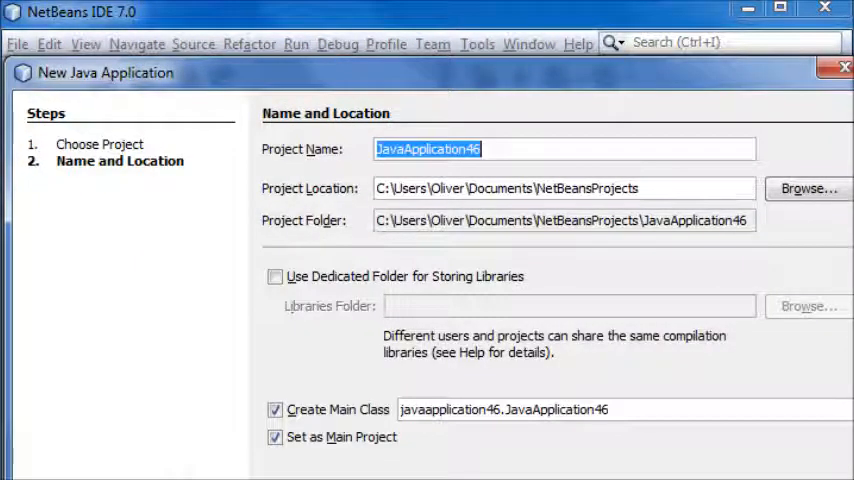
mouse_move(436, 322)
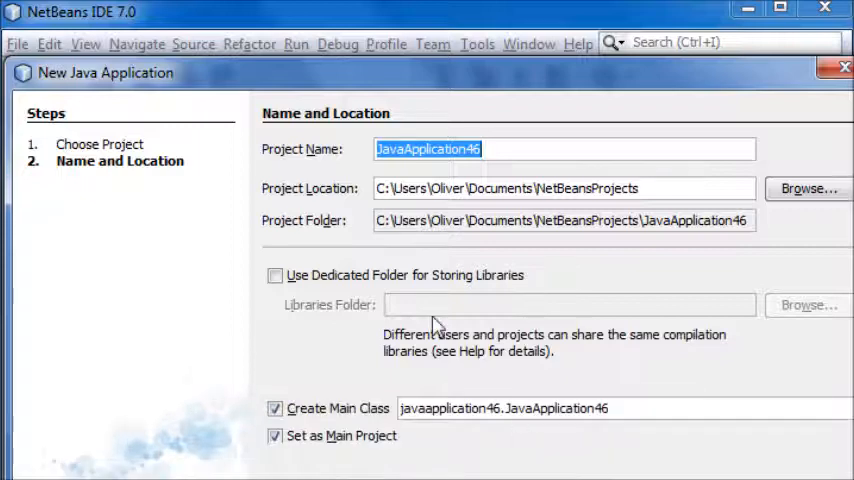
mouse_move(536, 148)
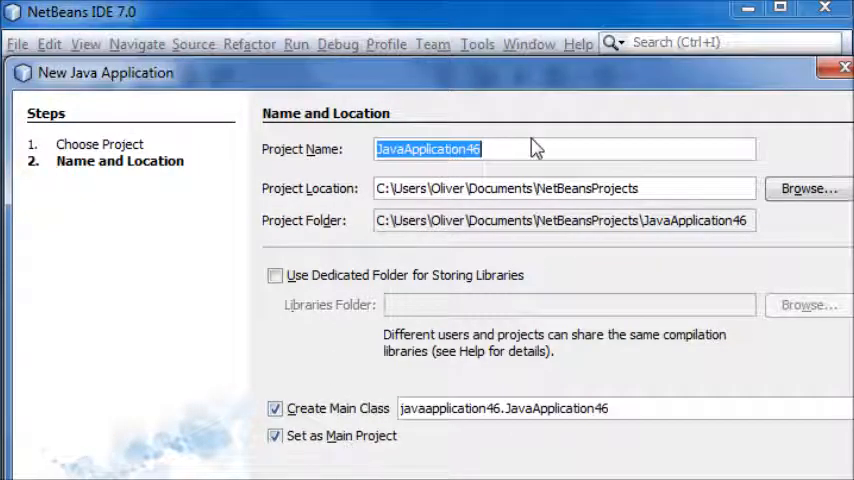
text(JavaApp)
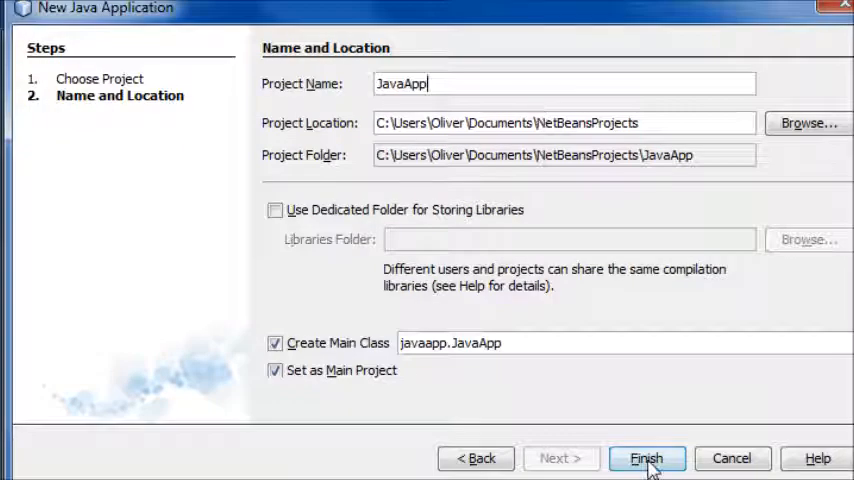
click(646, 458)
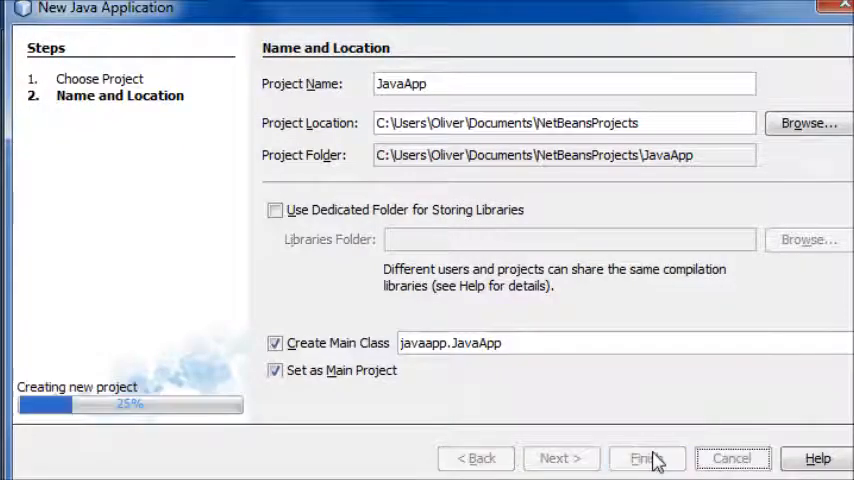
click(644, 458)
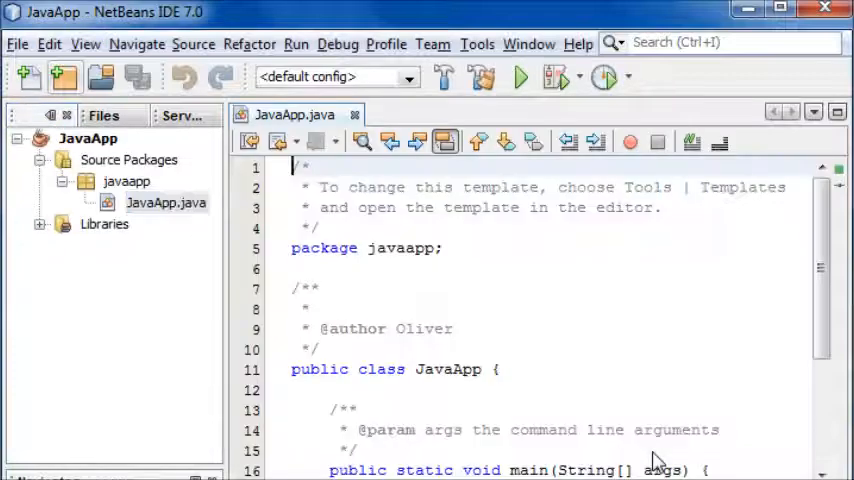
mouse_move(548, 280)
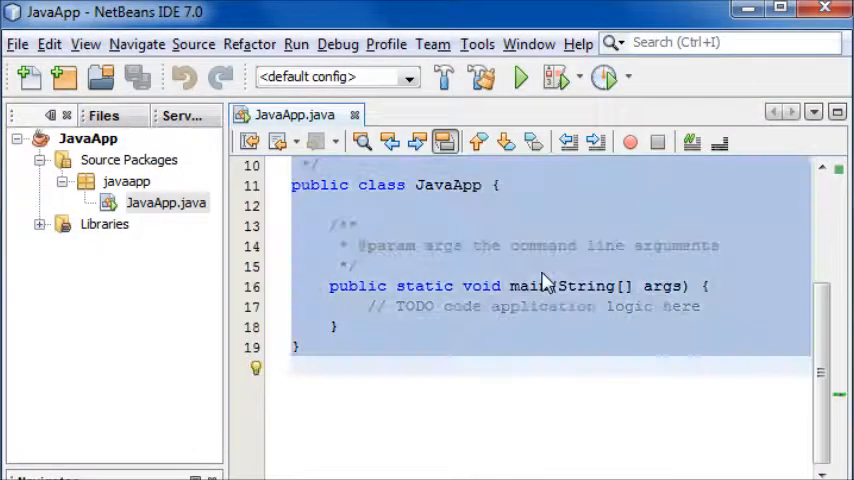
Step: Clear the template and write a bare 'public class JavaApp {' declaration
key(Delete)
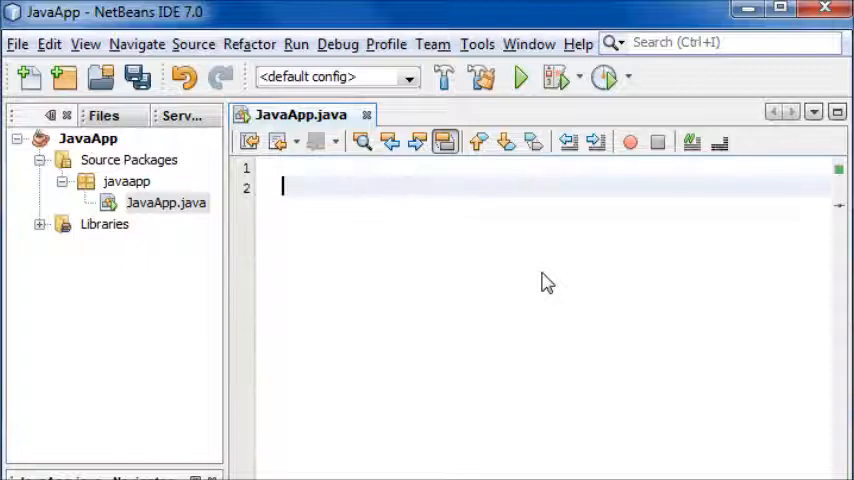
text(pub)
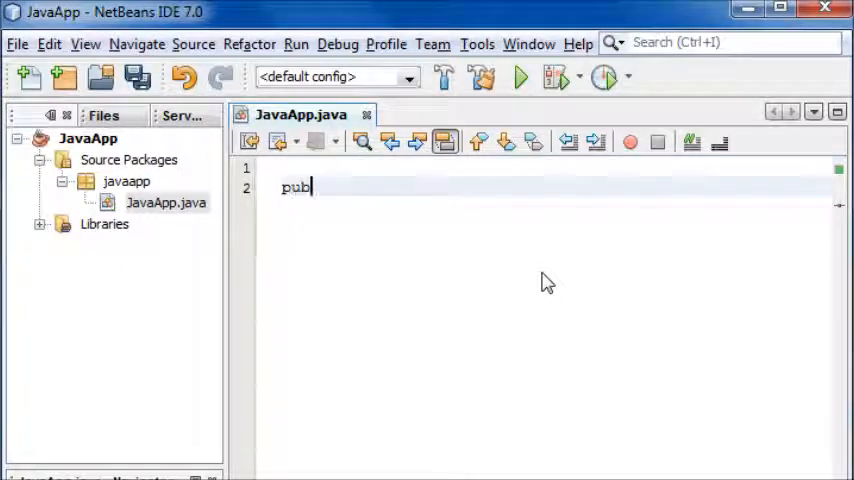
text(lic class)
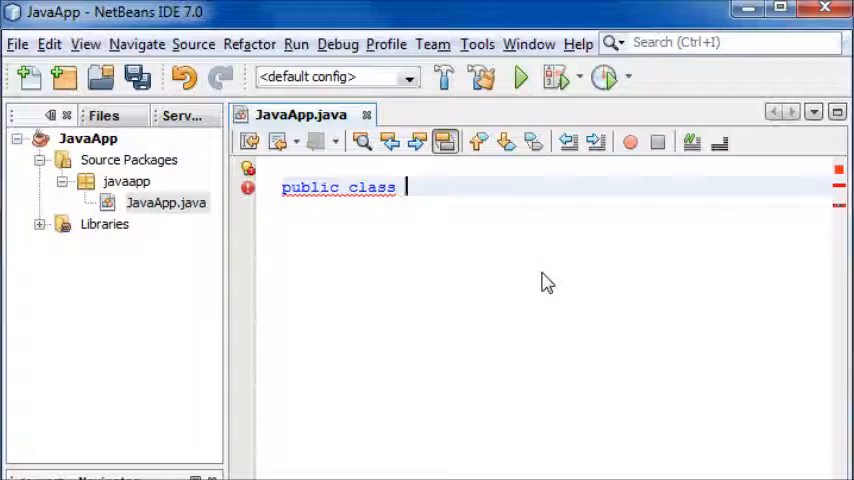
text(JavaApp {)
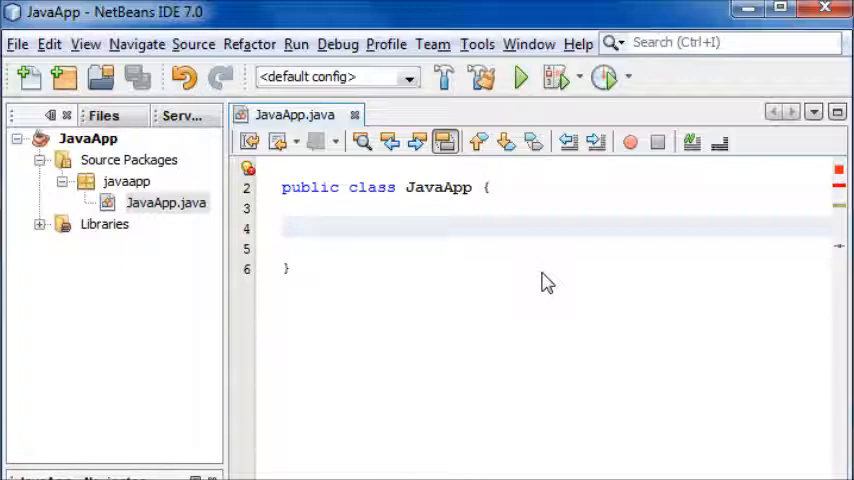
Step: Leave a single indented blank line inside the JavaApp class braces with the caret on it
click(320, 228)
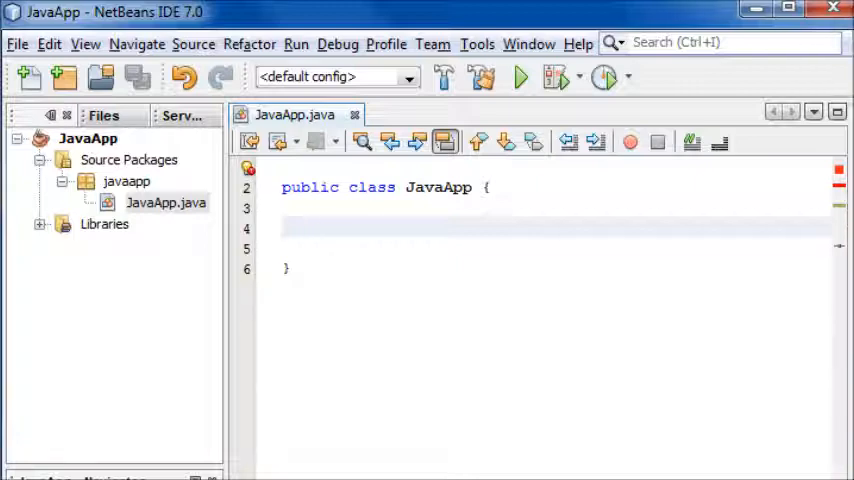
click(320, 226)
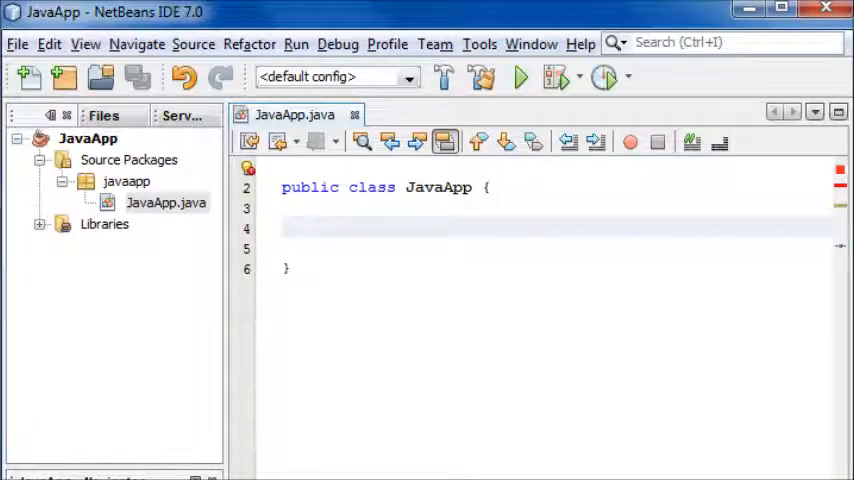
click(320, 228)
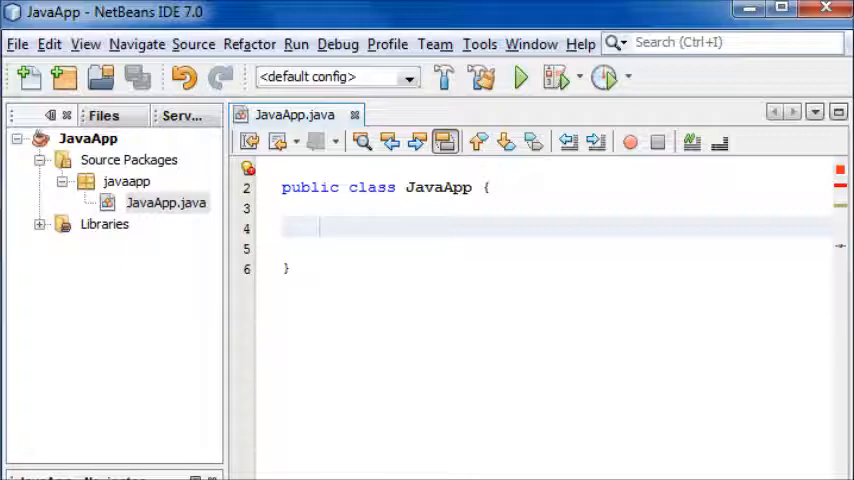
click(320, 228)
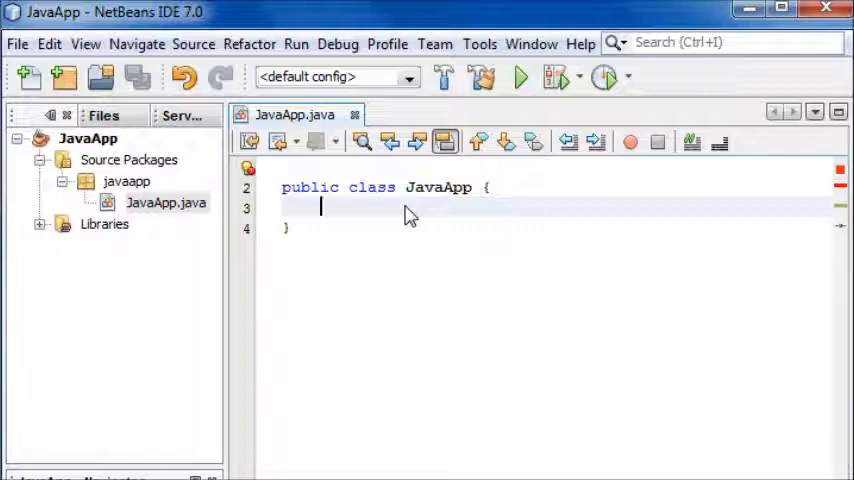
key(enter)
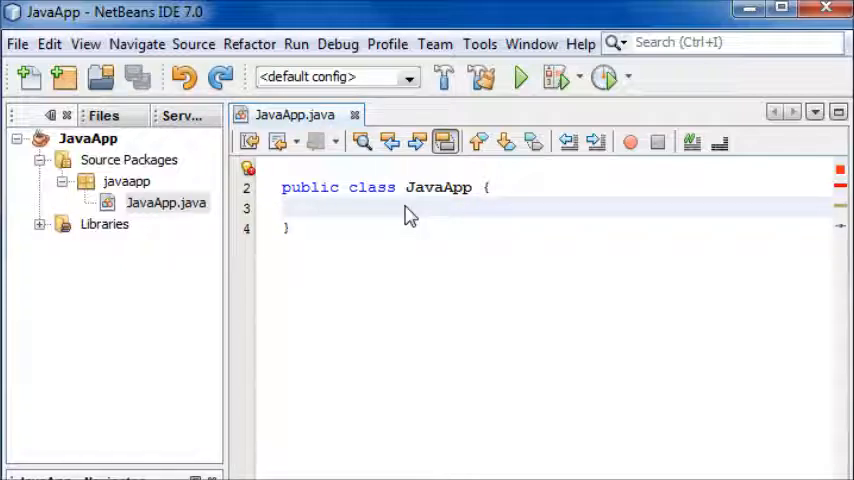
click(322, 208)
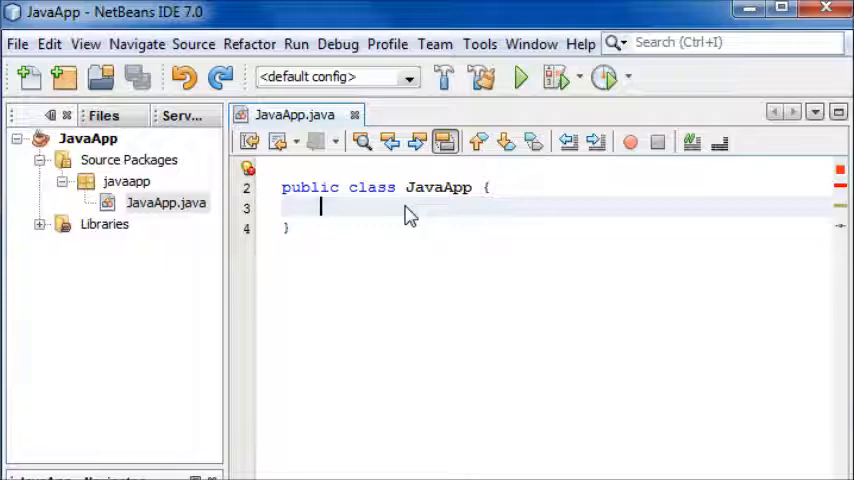
Step: Add a 'public static void main()' method with an empty braced body inside the class
text(public)
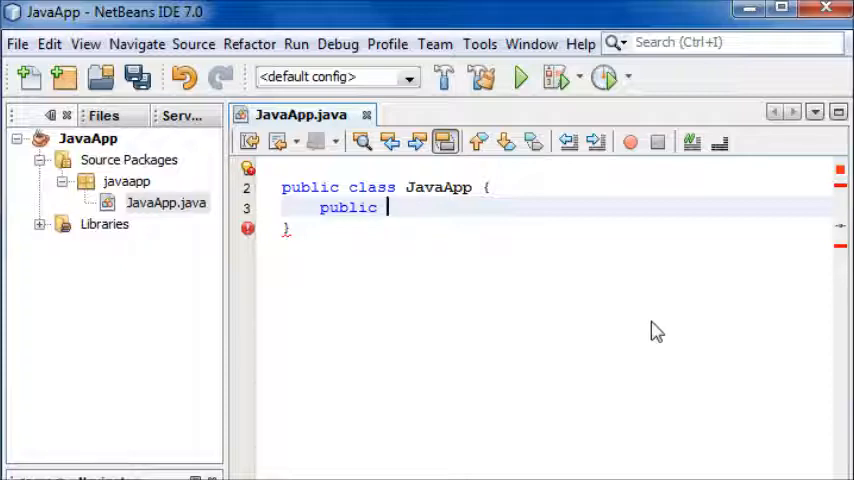
text(static)
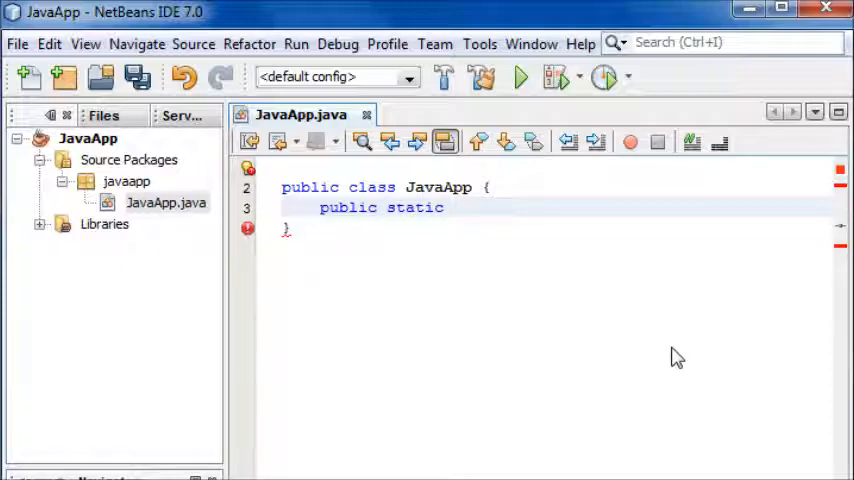
text(void)
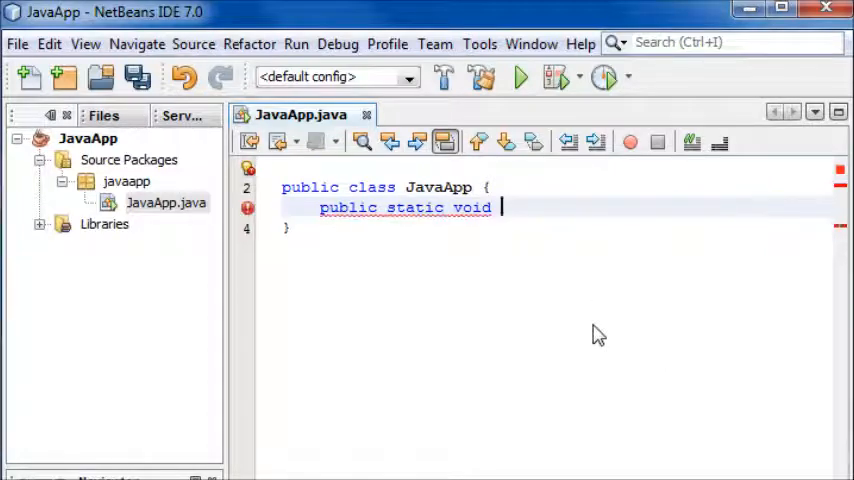
text(maa)
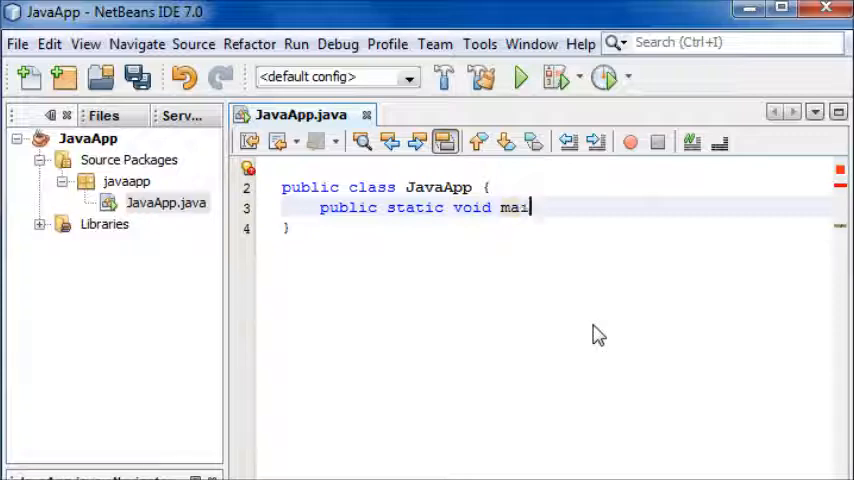
text(n())
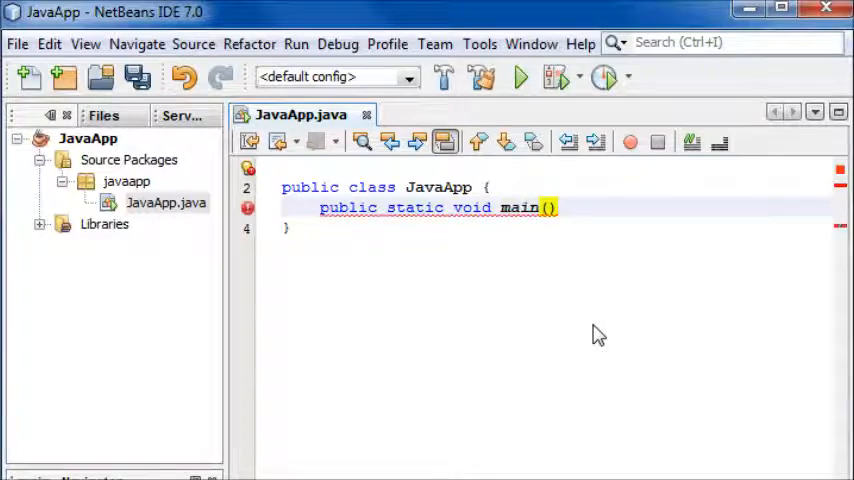
text({)
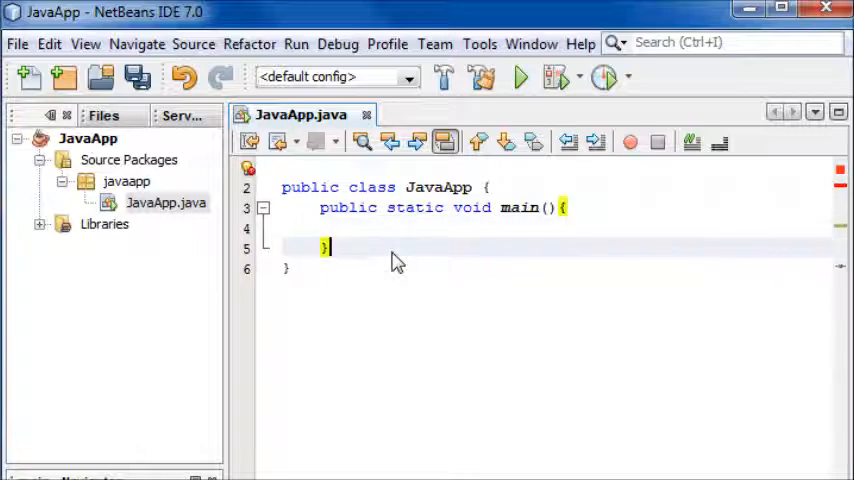
double_click(436, 188)
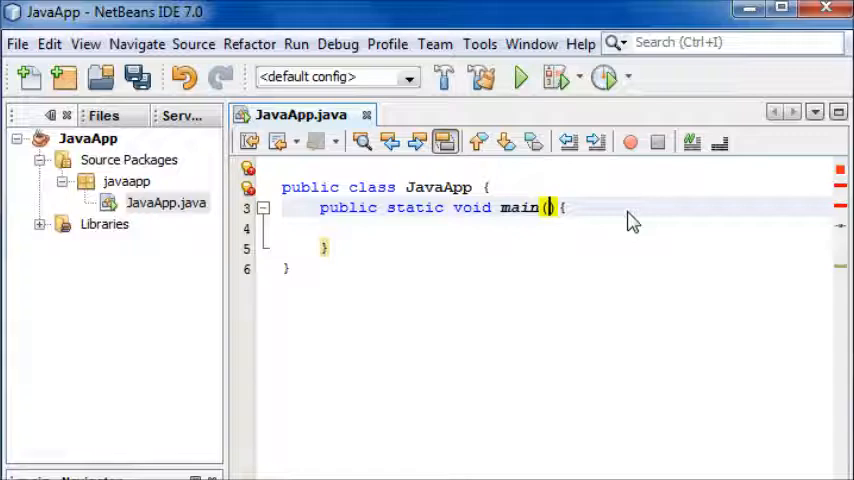
Step: Give main a String[] args parameter between its parentheses
text(String[] args)
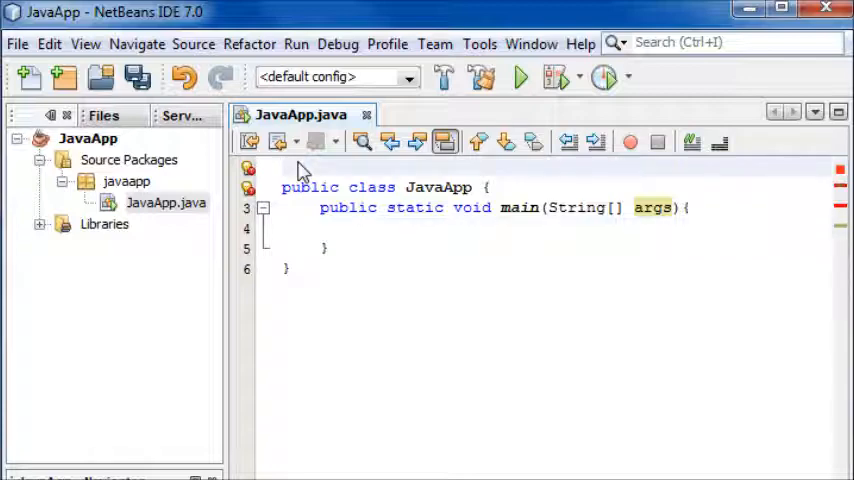
Step: Add 'package javaapp;' at the top and check it against the javaapp package in Projects
text(package)
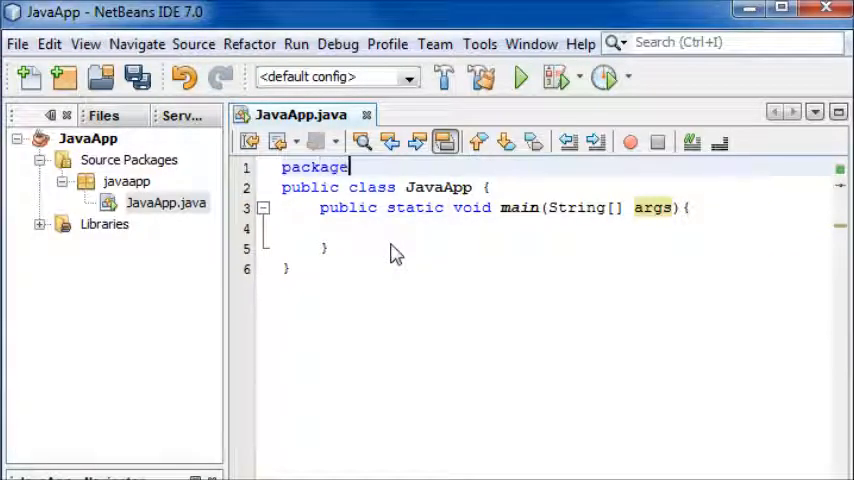
text(javaapp;)
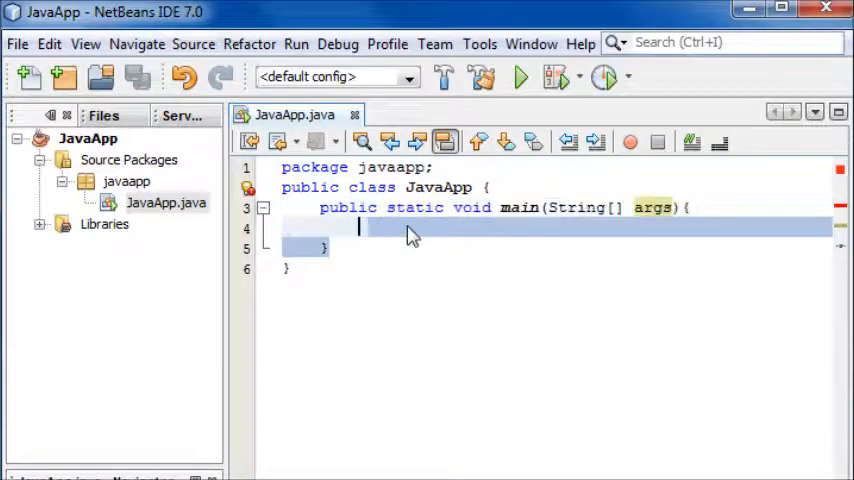
click(126, 180)
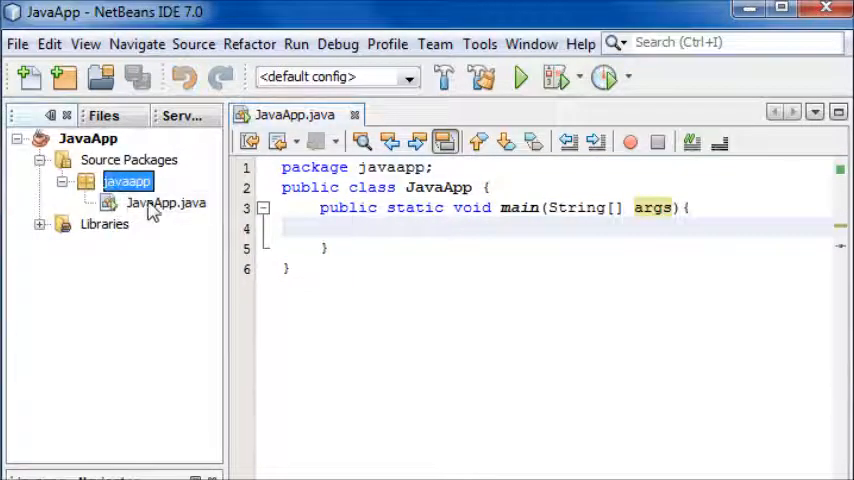
click(164, 204)
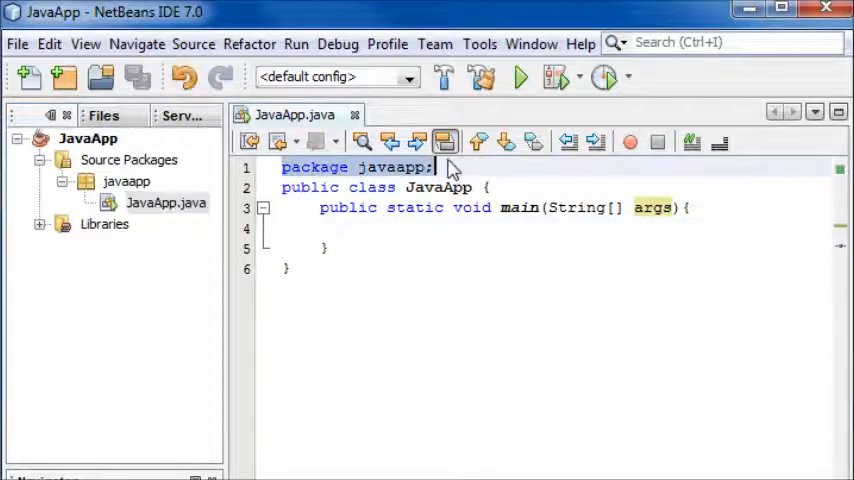
click(126, 180)
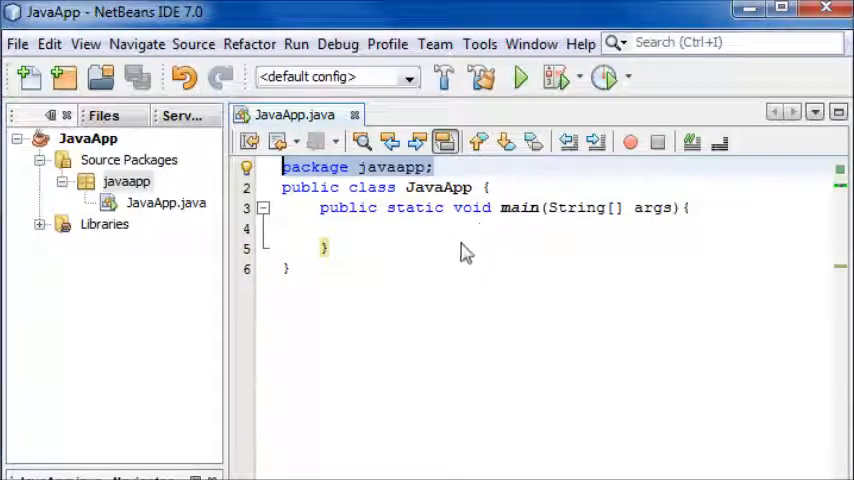
Step: Begin a System output statement inside the body of main
click(360, 228)
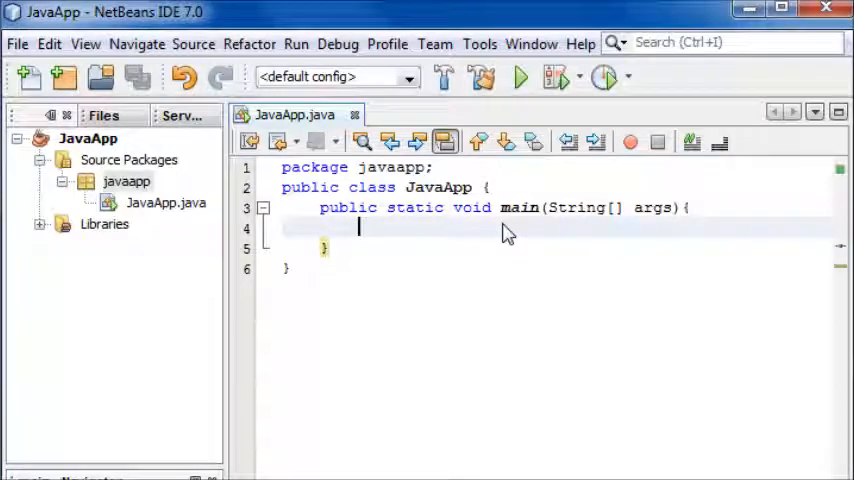
text(System.o)
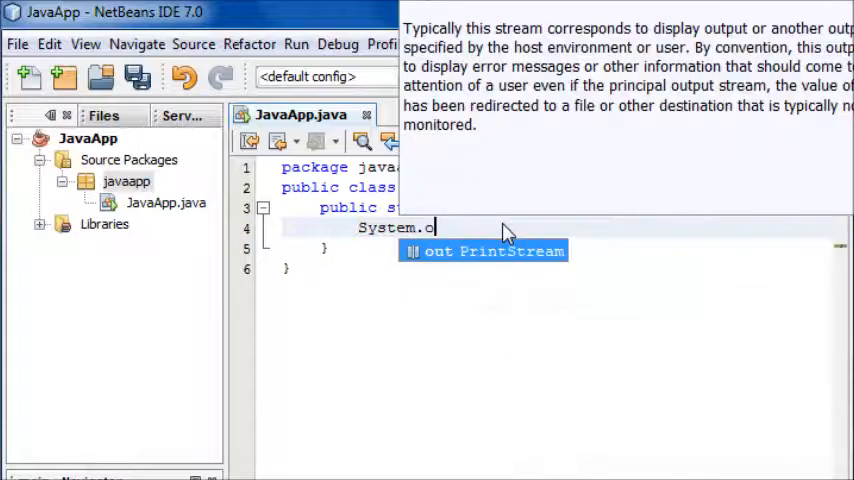
Step: Complete the statement System.out.println("Hello World!"); using code completion
text(.print)
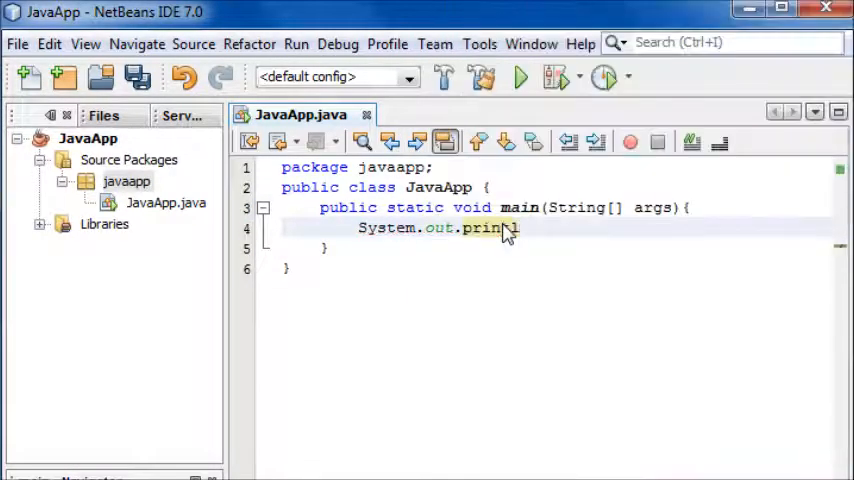
text(ln()
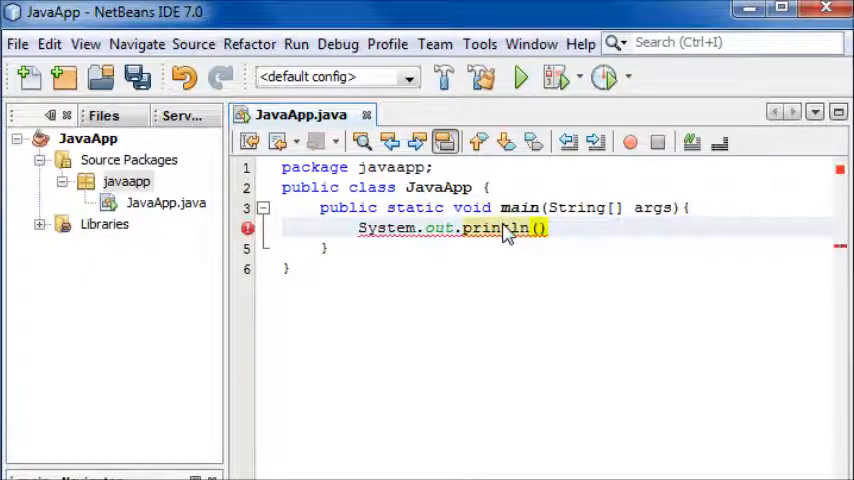
text(")
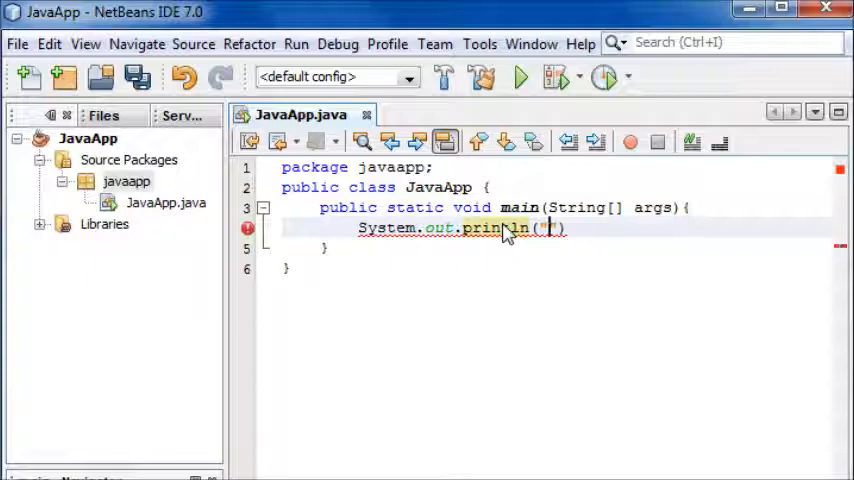
text(")
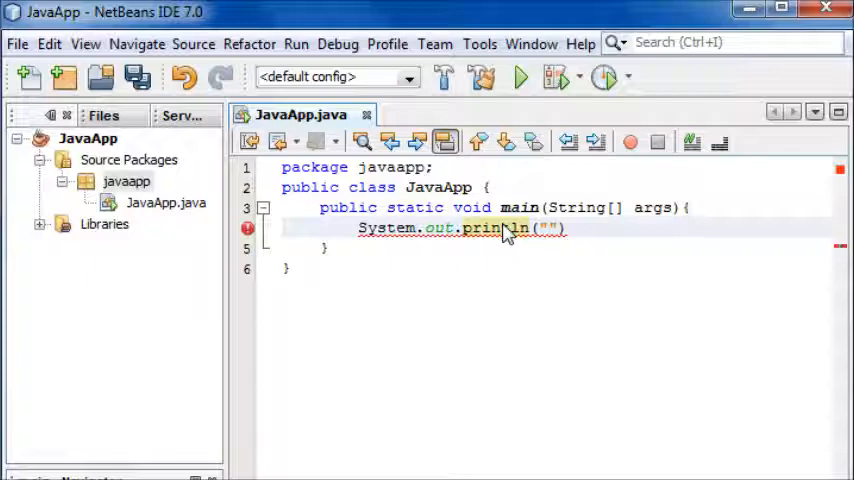
text(Hell)
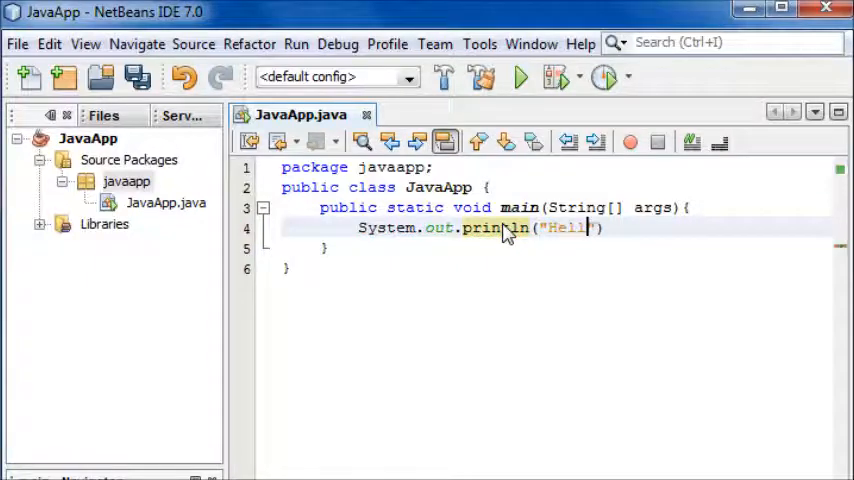
text(World!)
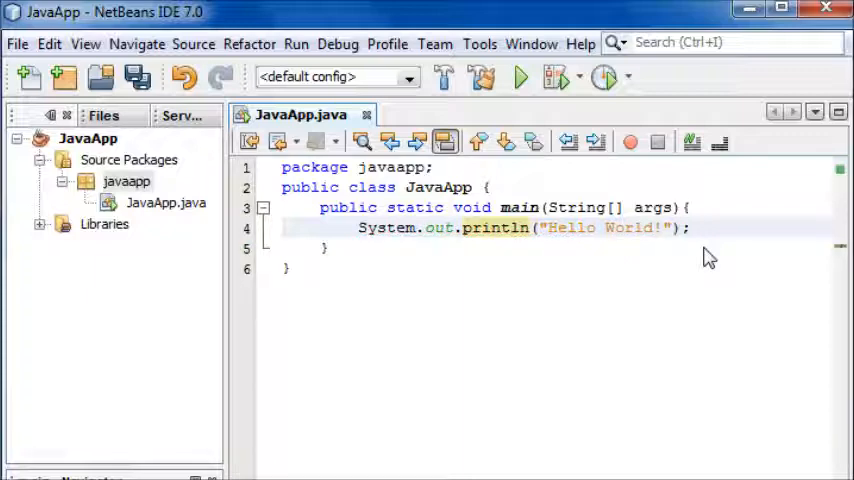
mouse_move(320, 164)
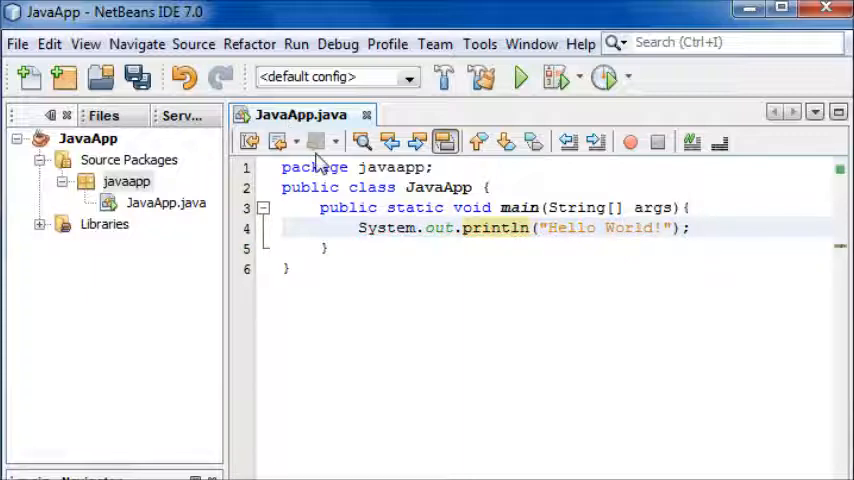
mouse_move(520, 76)
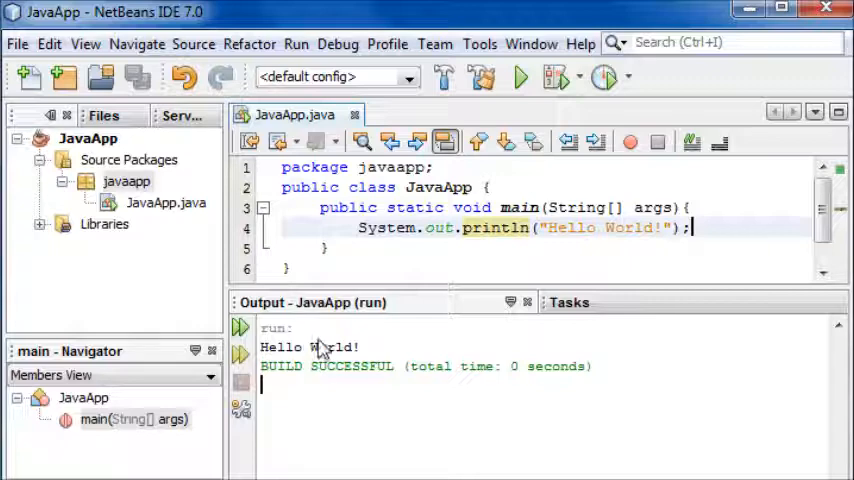
Step: Run JavaApp and highlight the printed Hello World! in the Output window
double_click(308, 346)
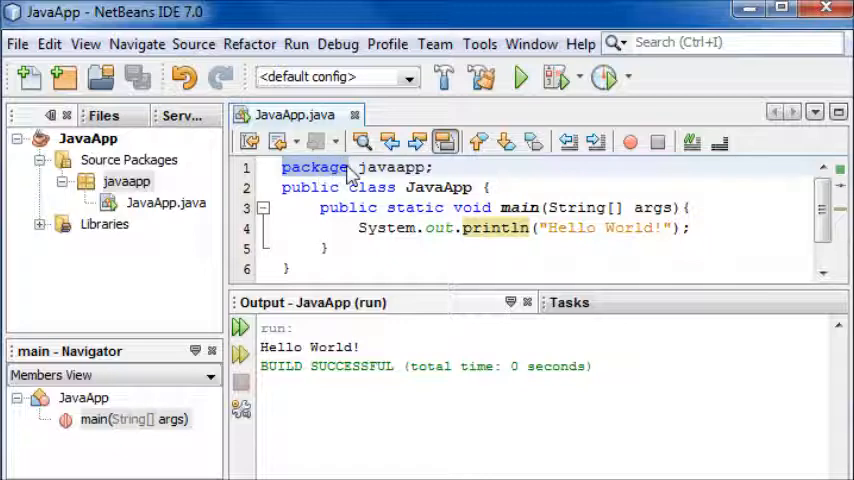
Step: Review the println statement in main against the Hello World! run output
click(432, 168)
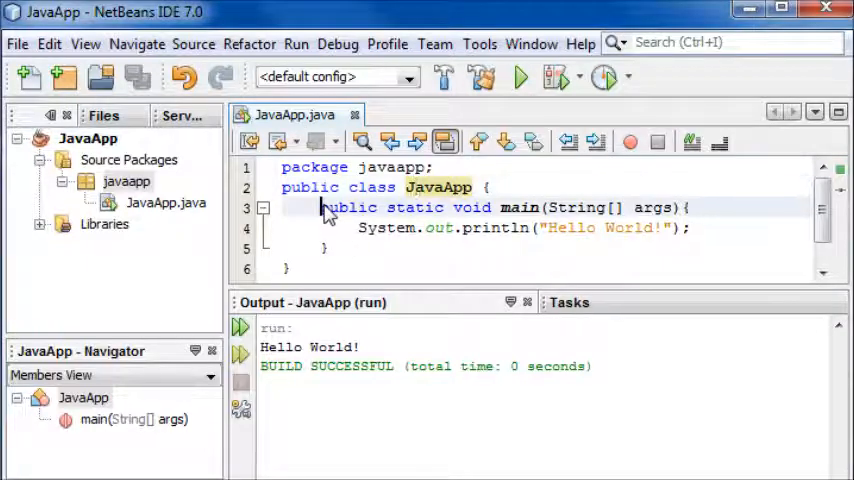
click(370, 228)
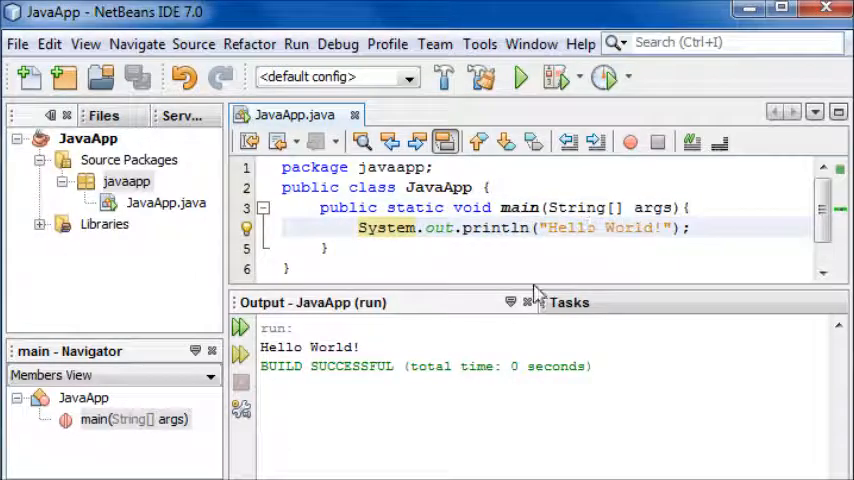
double_click(308, 346)
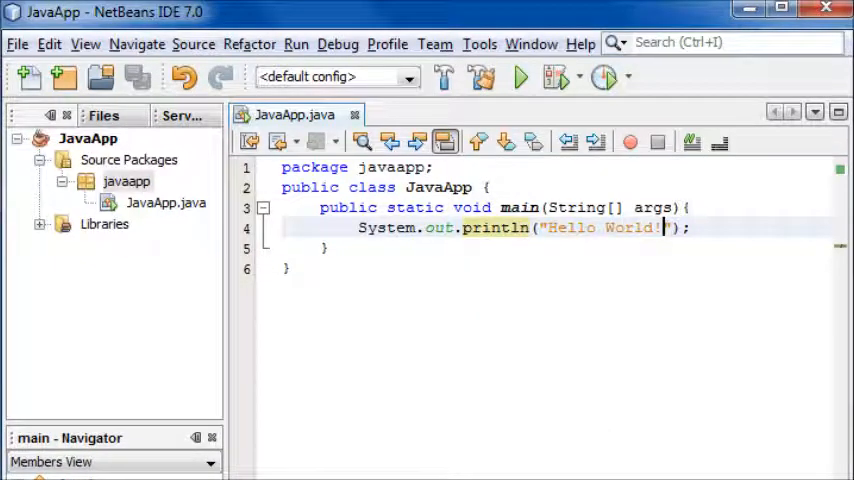
Step: Insert blank lines above the println in main and rest the caret on line 5
click(688, 208)
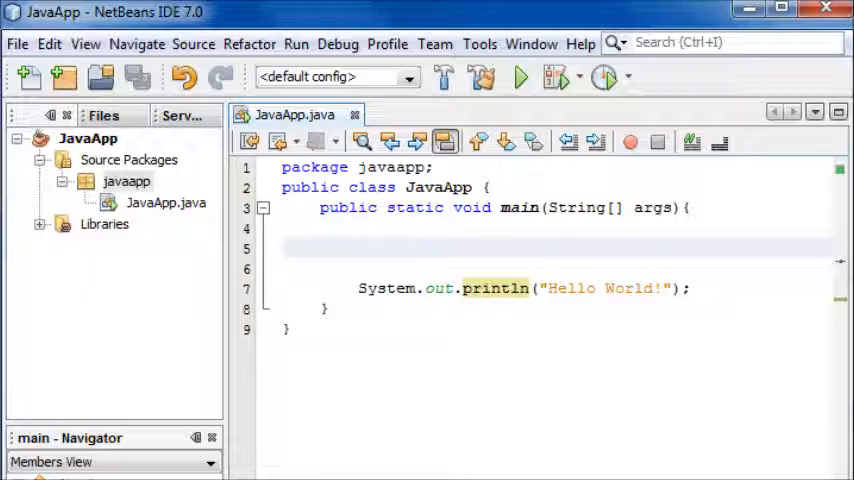
click(360, 246)
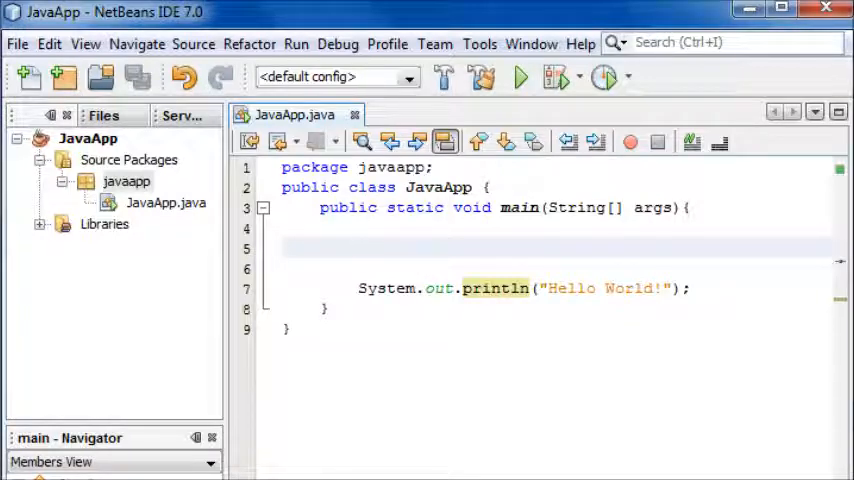
click(360, 248)
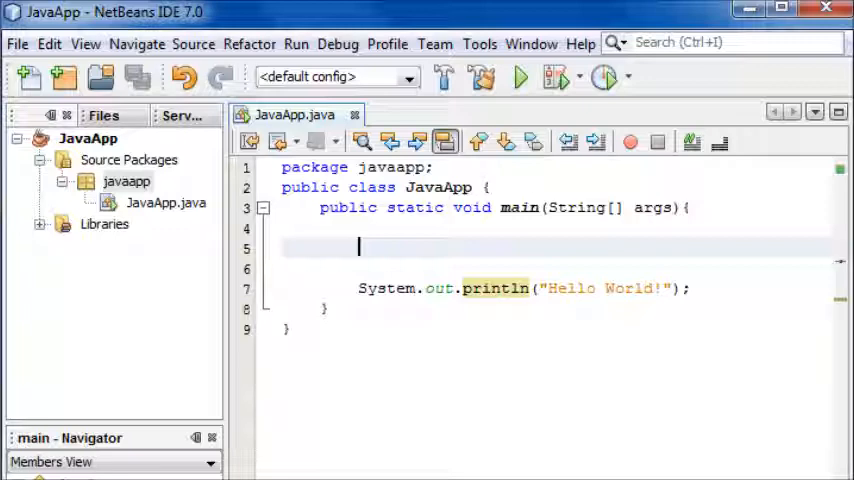
Step: Declare String s = "Hello World!"; on the empty line above the print statement in main
text(Stri)
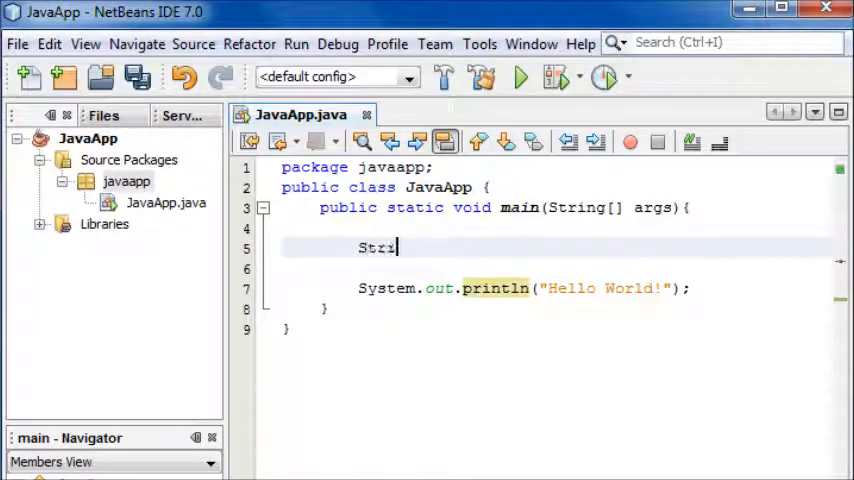
text(ng)
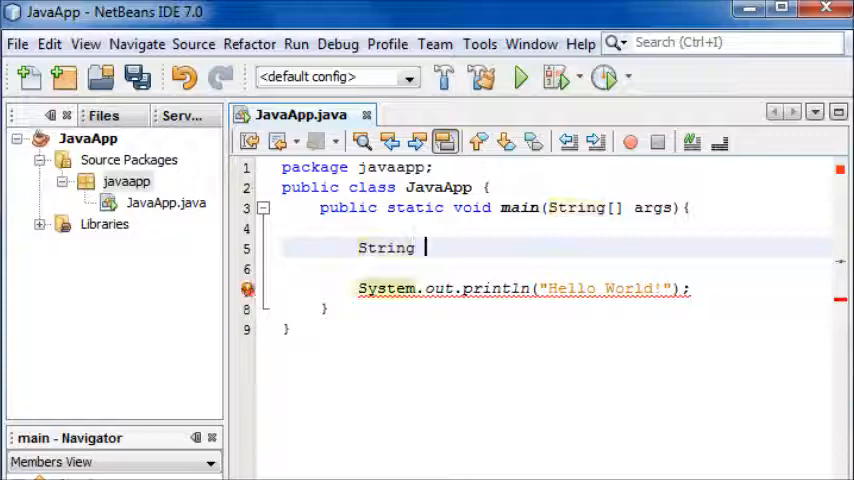
text(s)
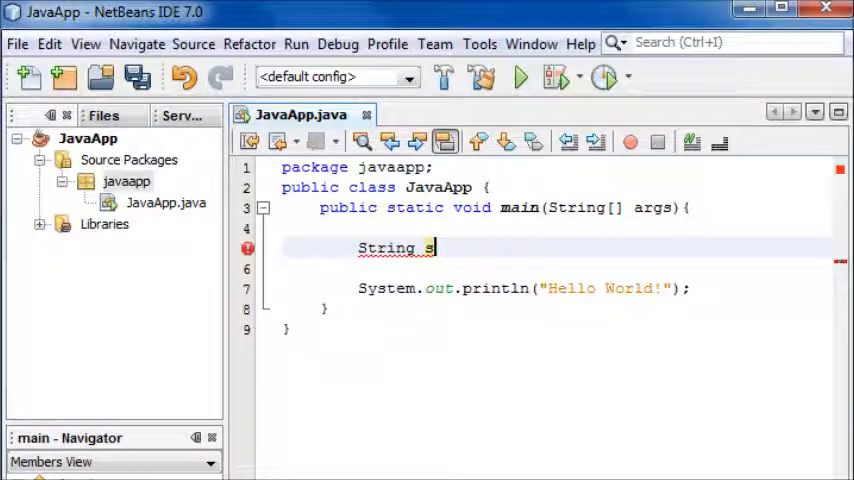
text(;)
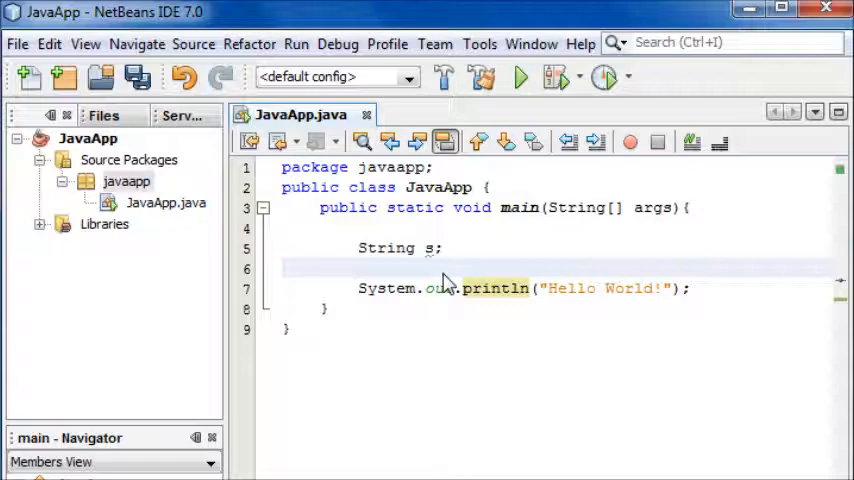
key(BackSpace)
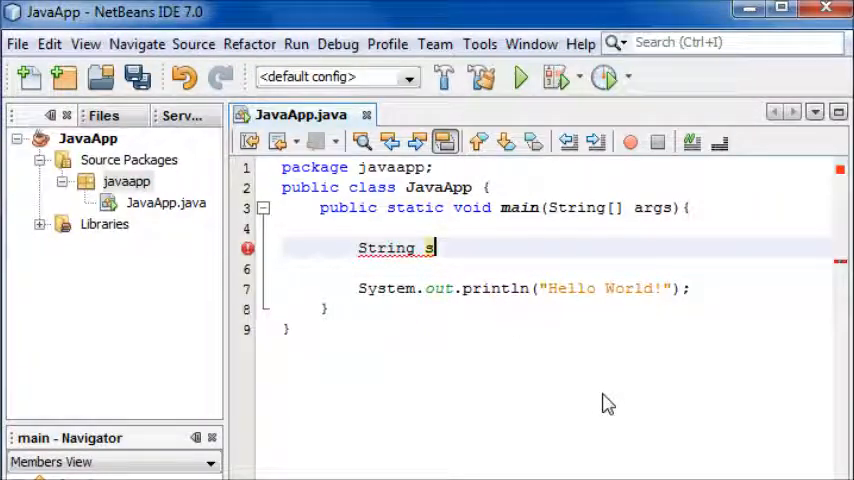
text(=)
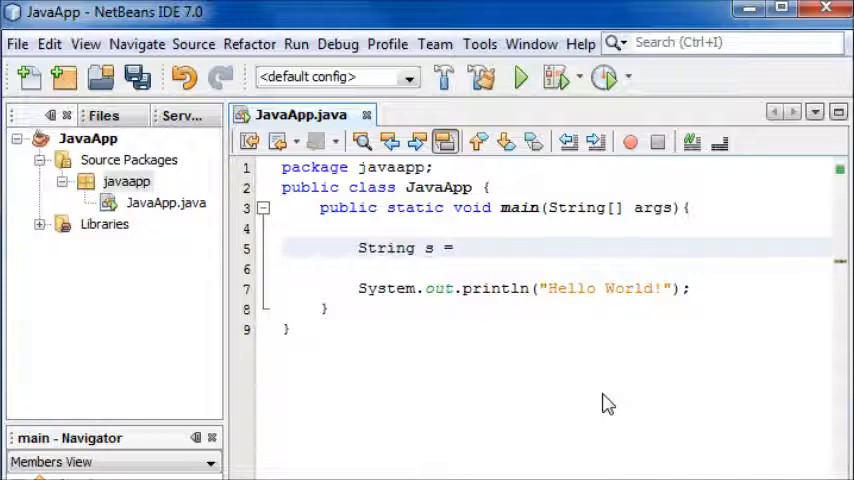
click(462, 246)
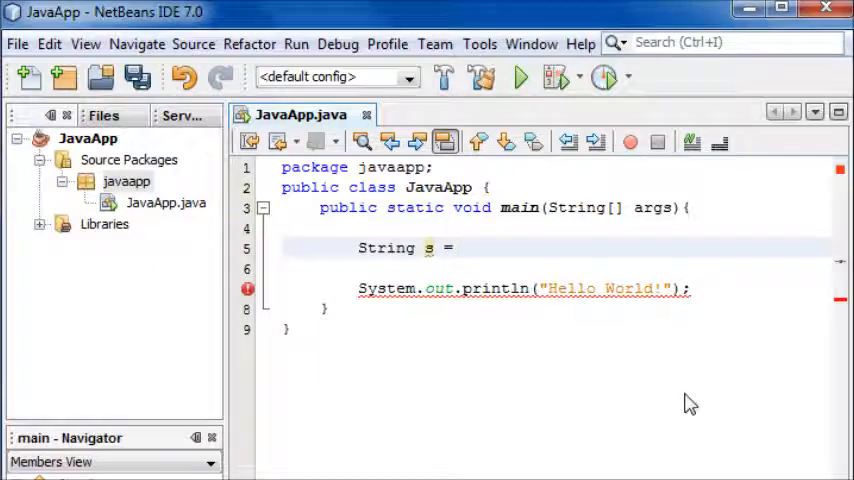
text("")
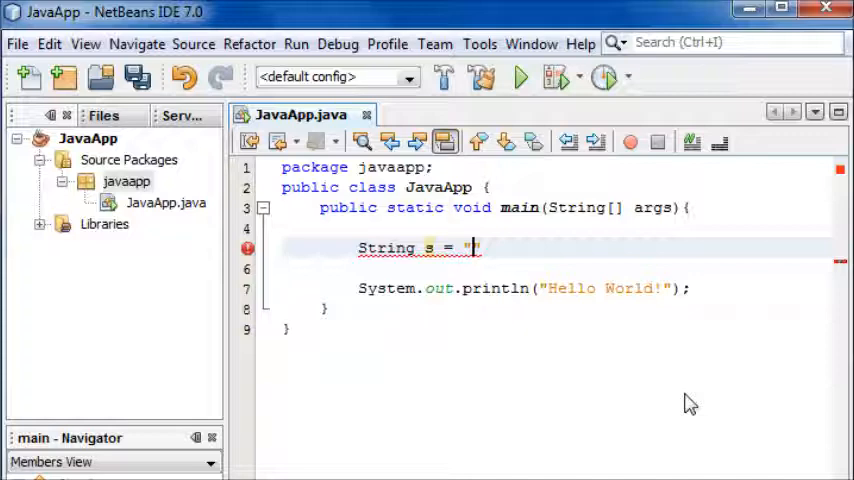
text(Hello World!)
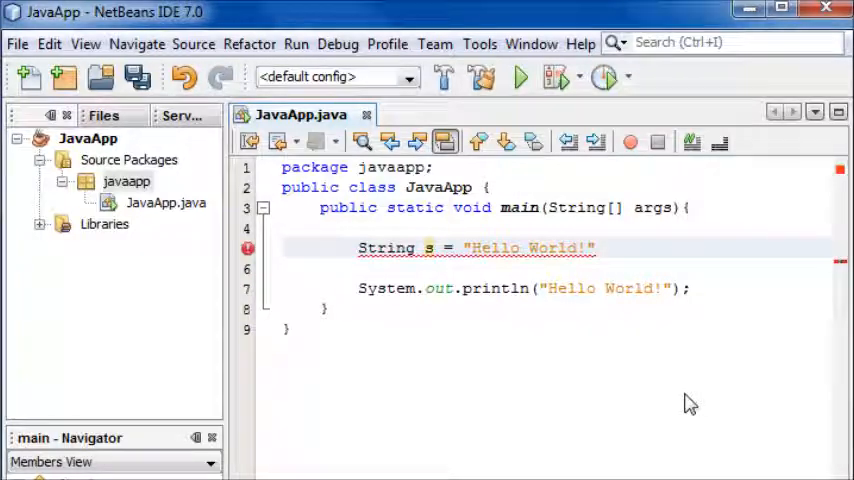
text(;)
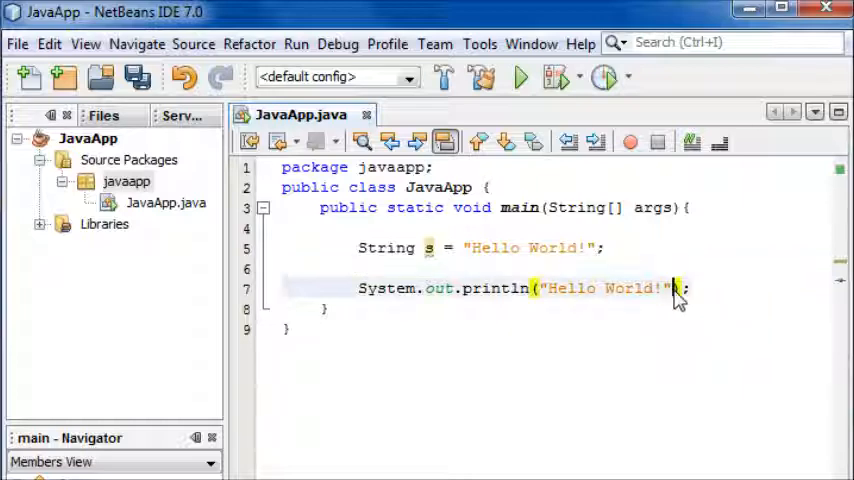
Step: Make println output s and run the project, printing Hello World! with BUILD SUCCESSFUL
text(a)
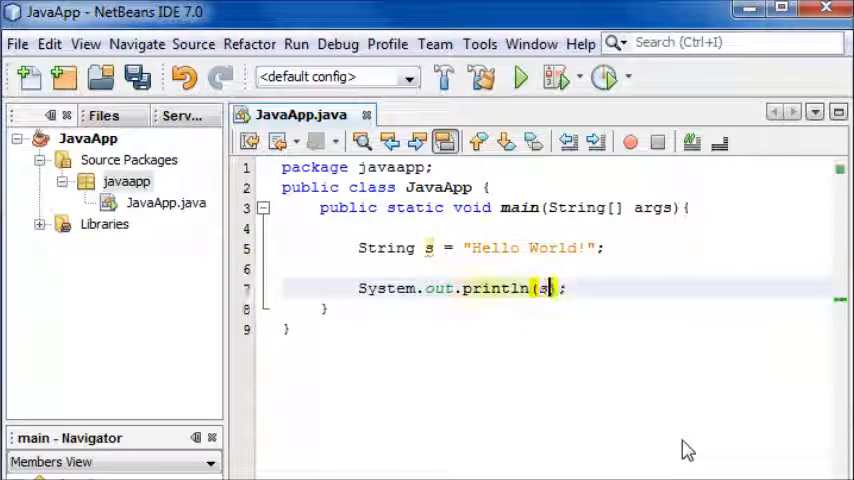
text(s)
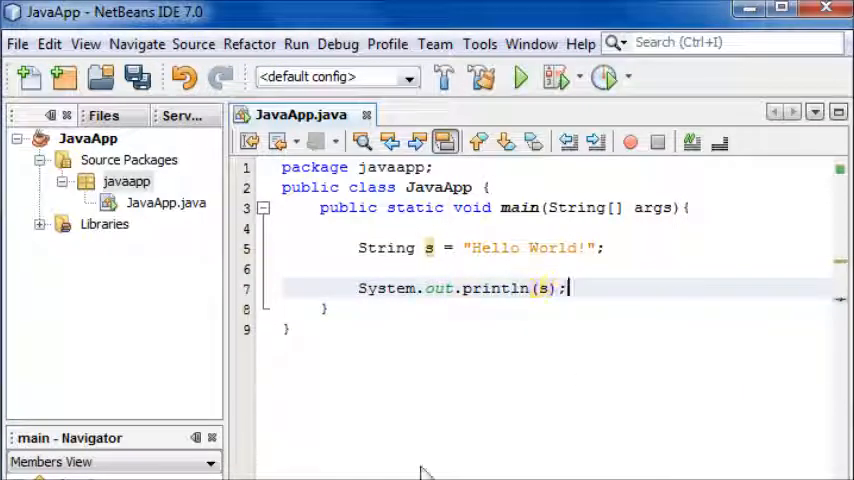
click(520, 76)
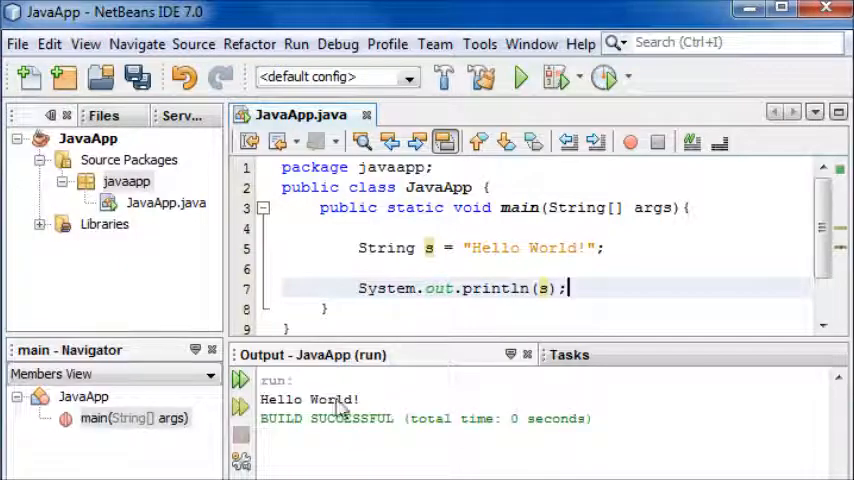
click(518, 76)
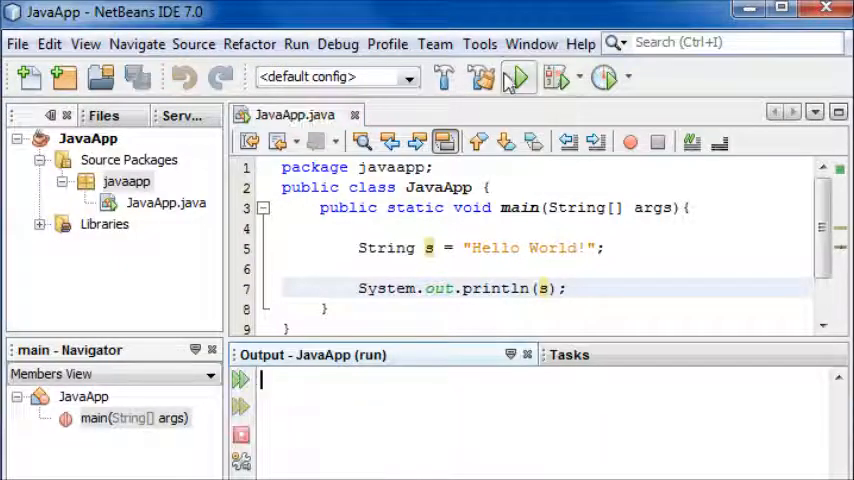
click(518, 76)
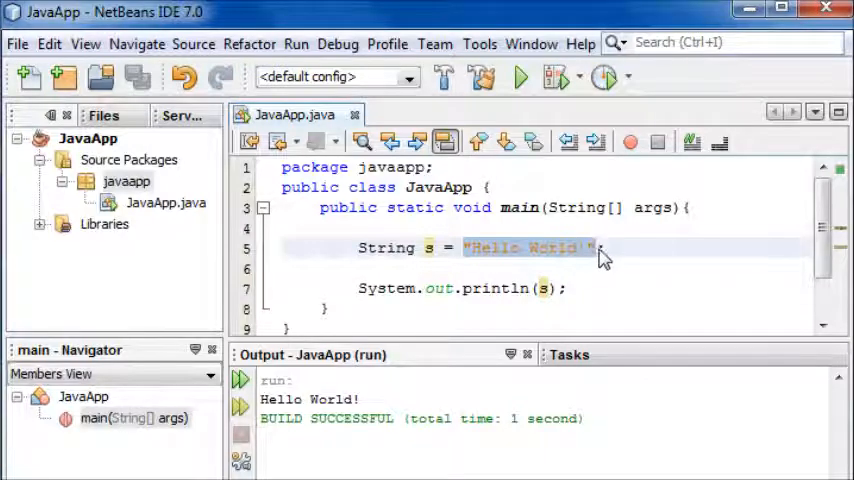
Step: Close the Output window and place the cursor on the String declaration line
click(364, 288)
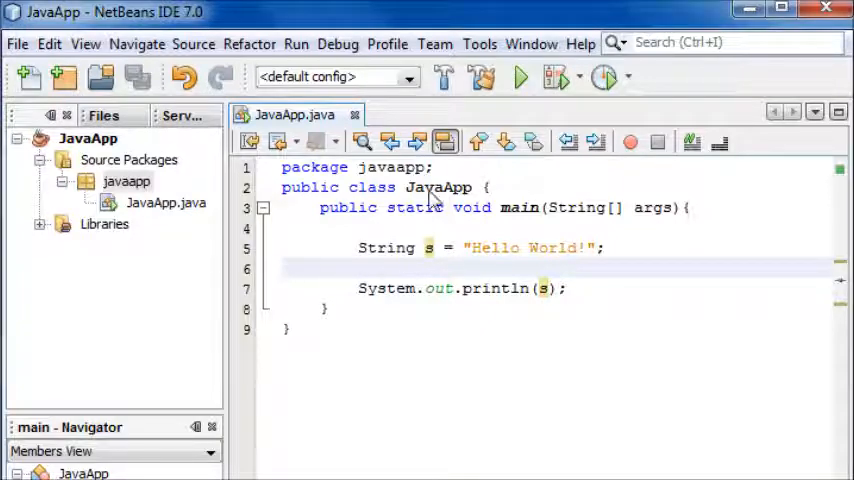
click(462, 248)
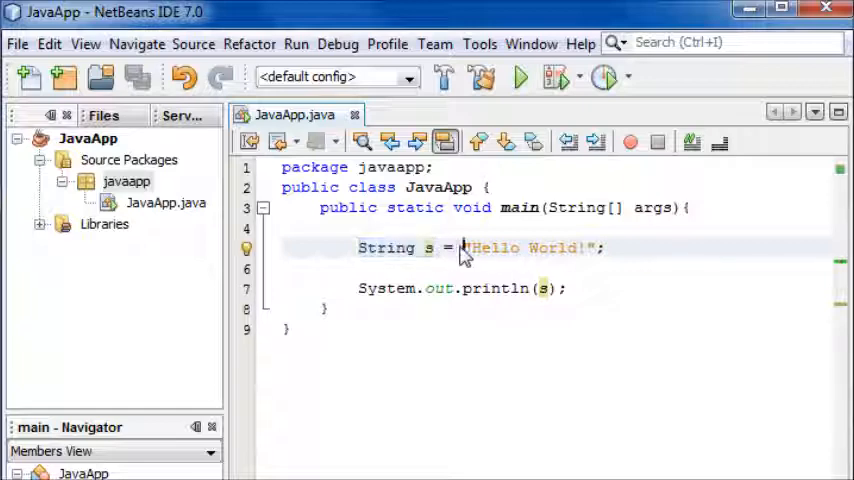